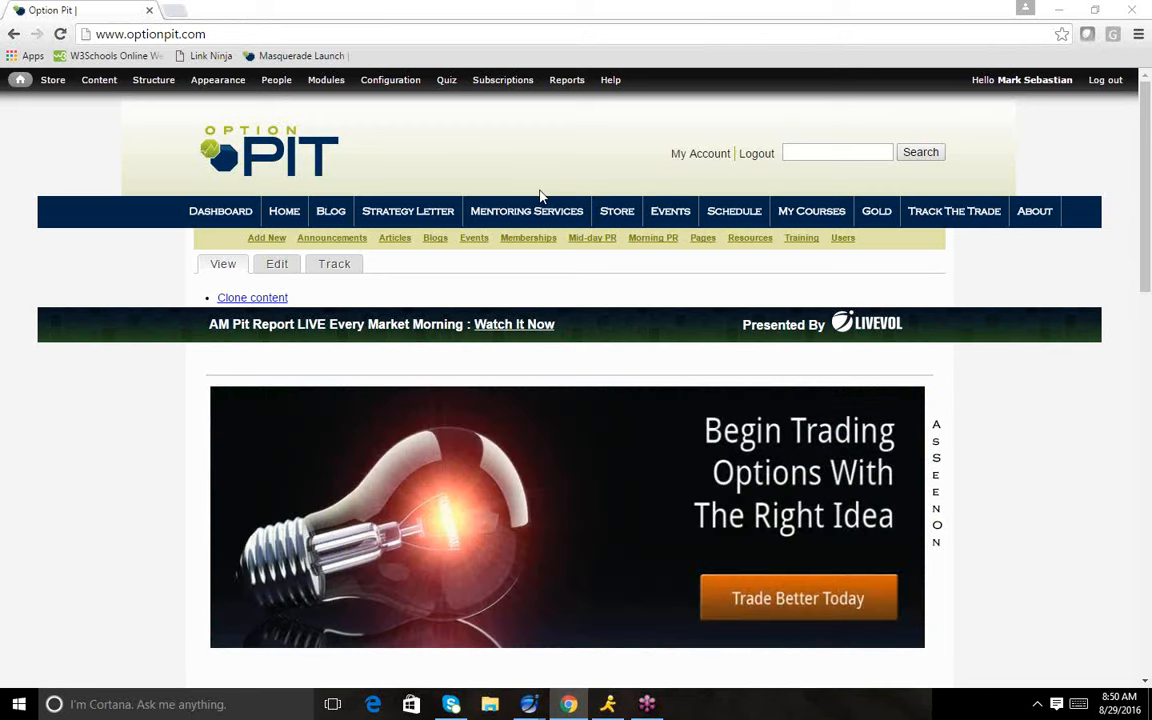
- Switch from the Option Pit page in Chrome to LiveVol X with XLU loaded
click(390, 80)
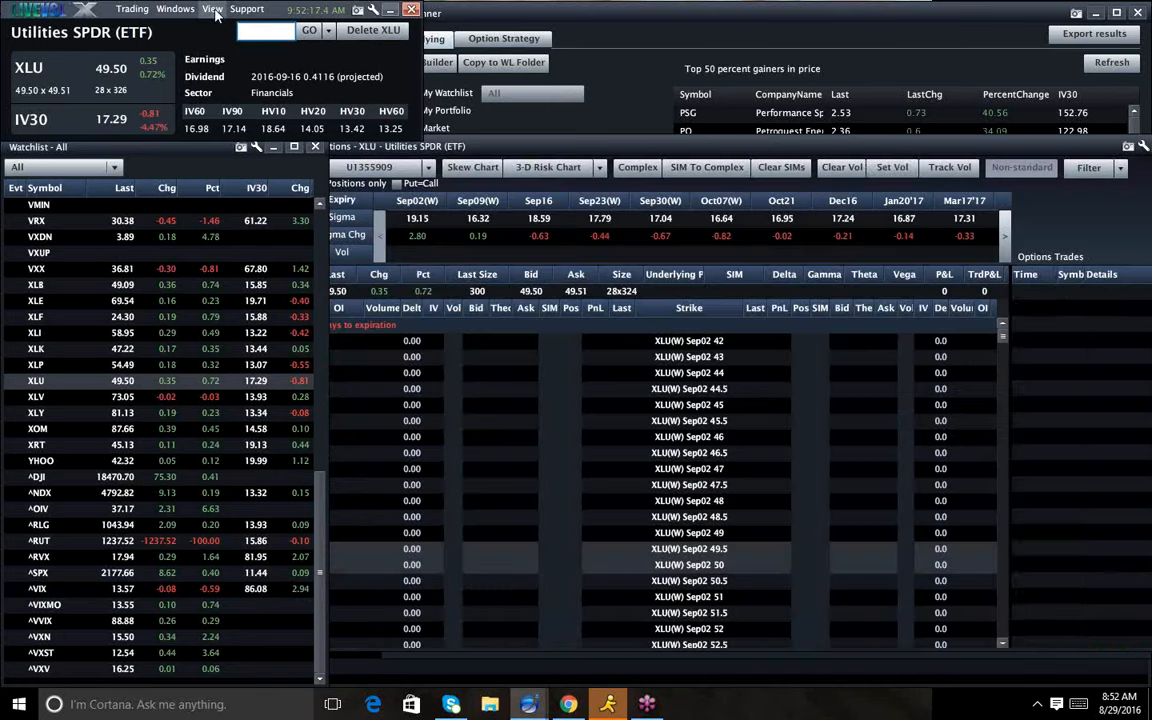
- Chart XLU implied volatility over 3 months, then enter XLF as the chart symbol
click(208, 12)
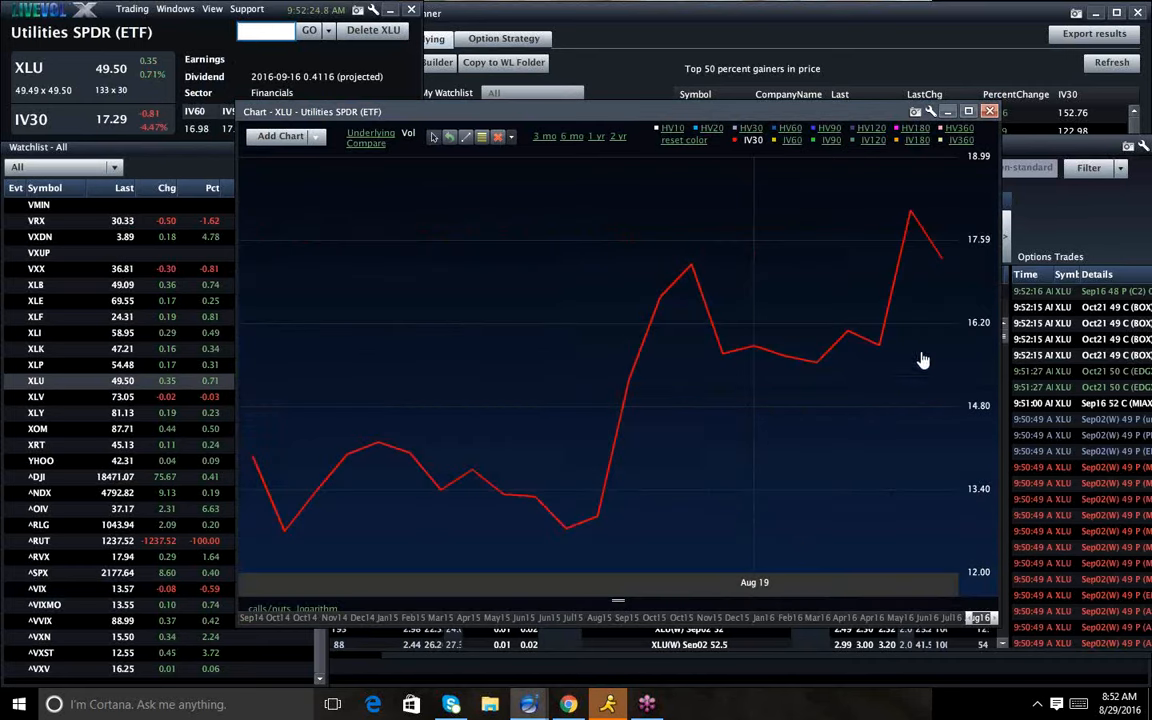
mouse_move(516, 132)
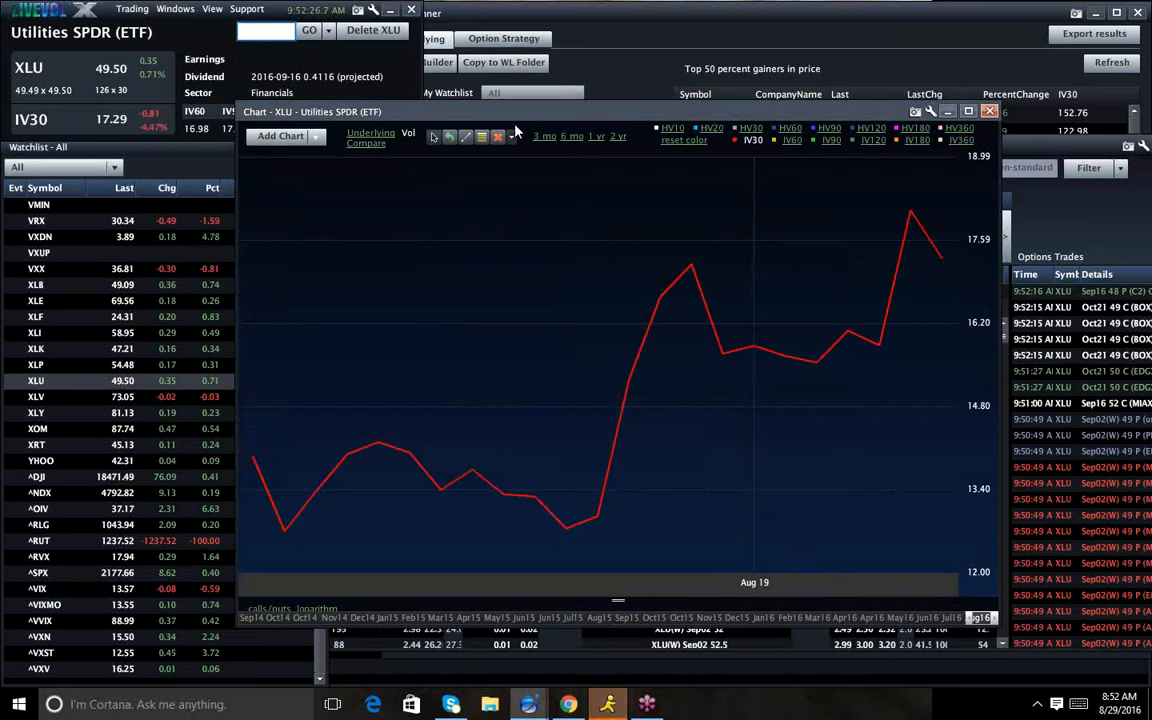
click(544, 136)
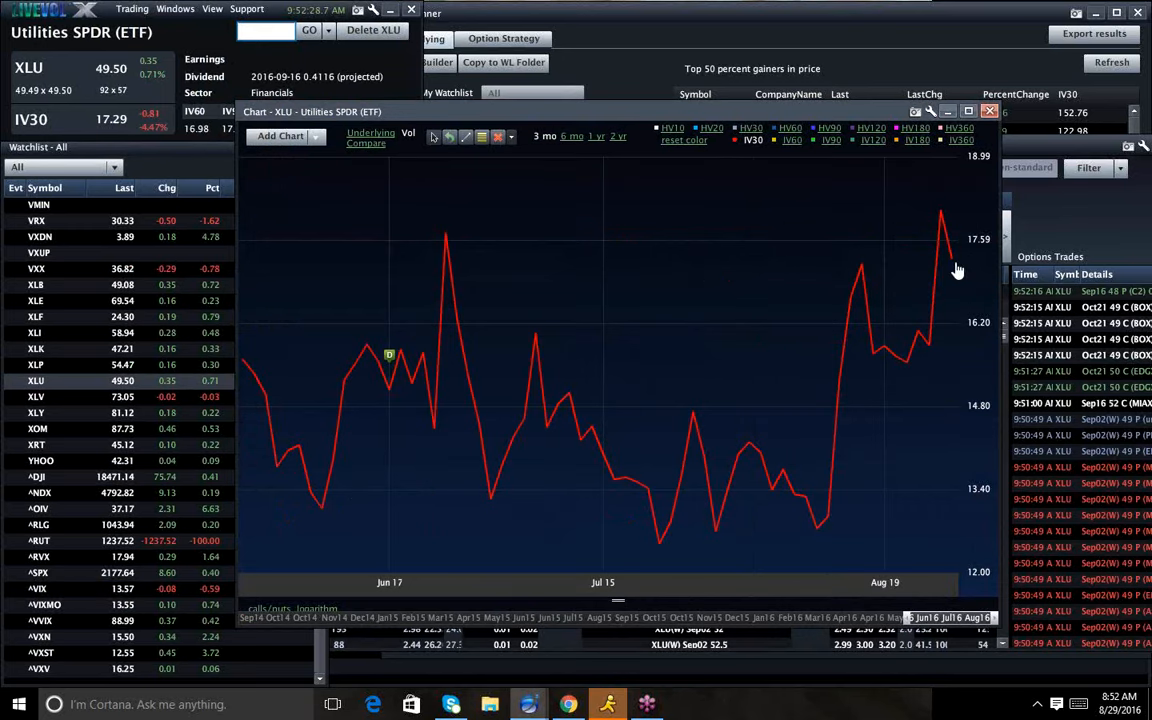
text(xlf)
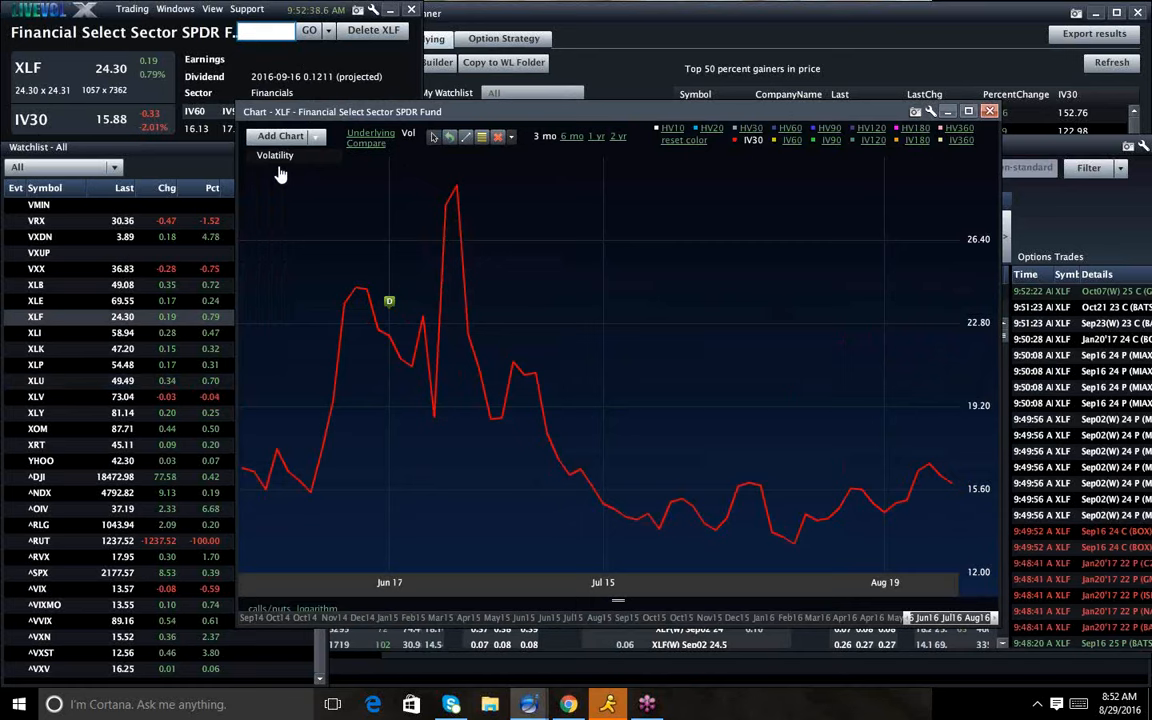
- Add XLU 30-day implied volatility to the XLF chart and extend the range to 2 years
click(276, 156)
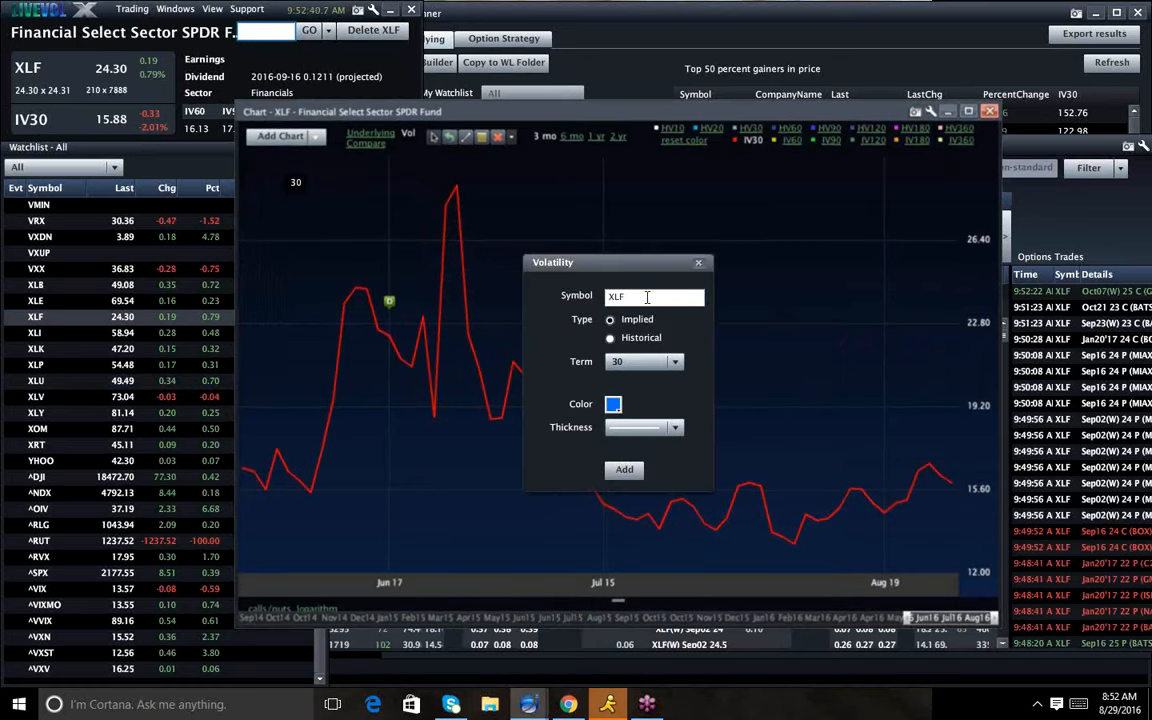
text(XLU)
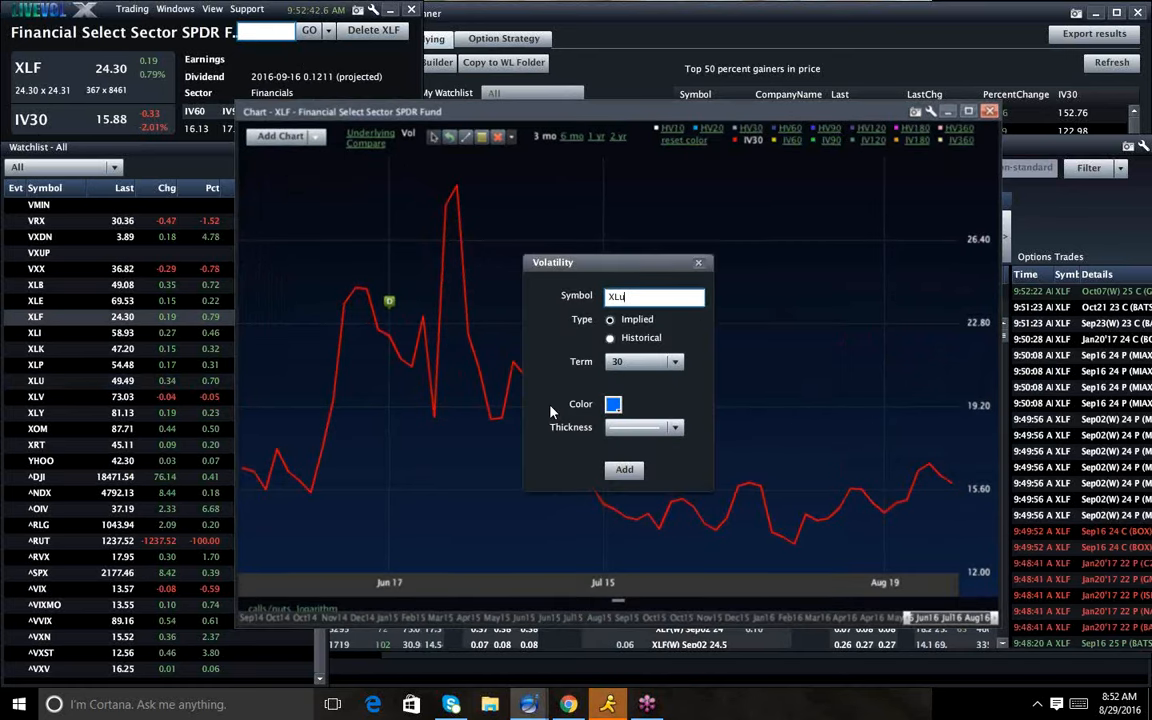
click(624, 468)
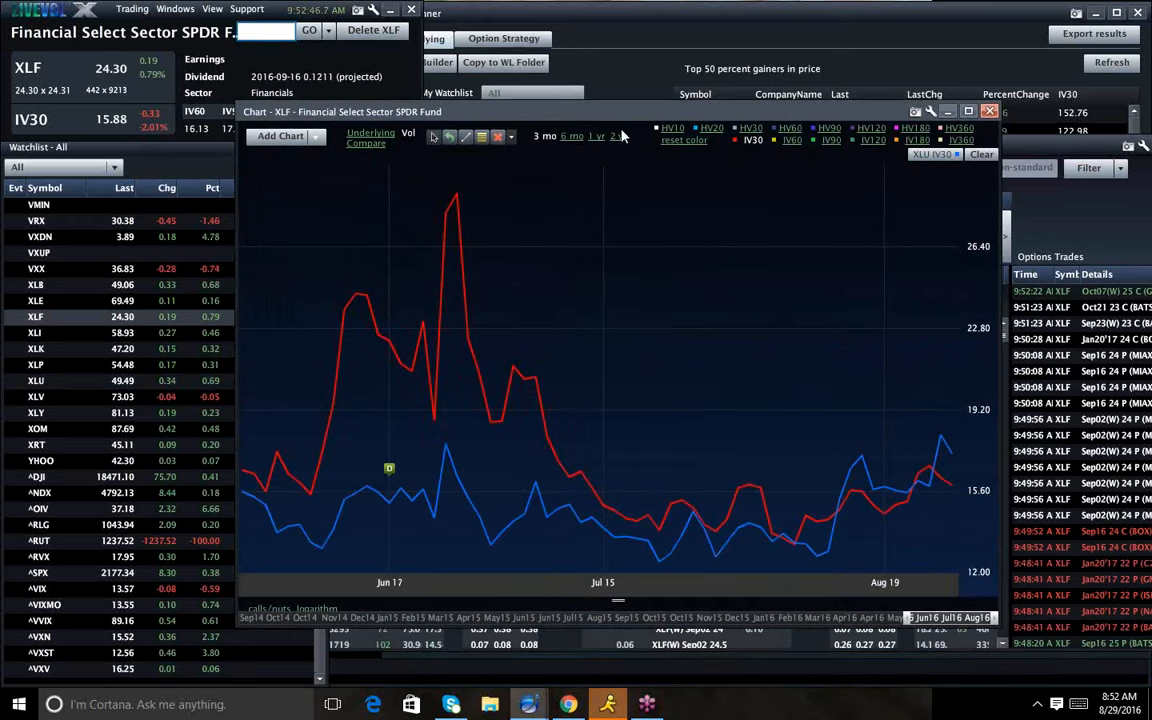
click(616, 136)
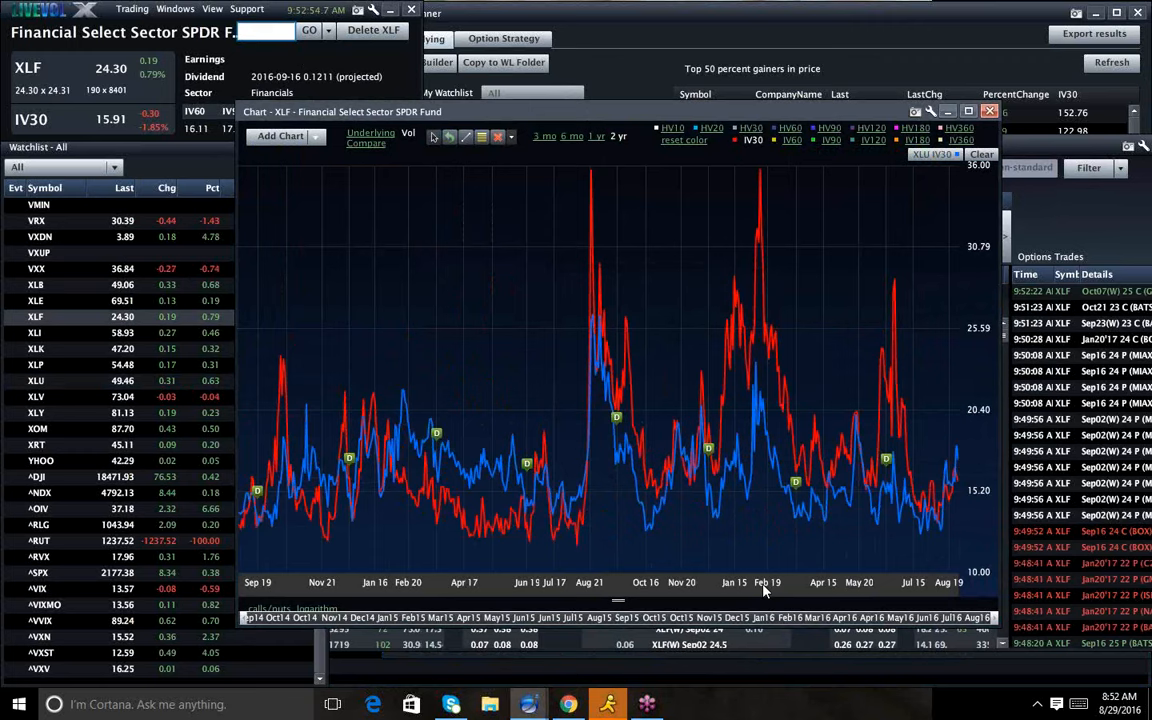
mouse_move(284, 442)
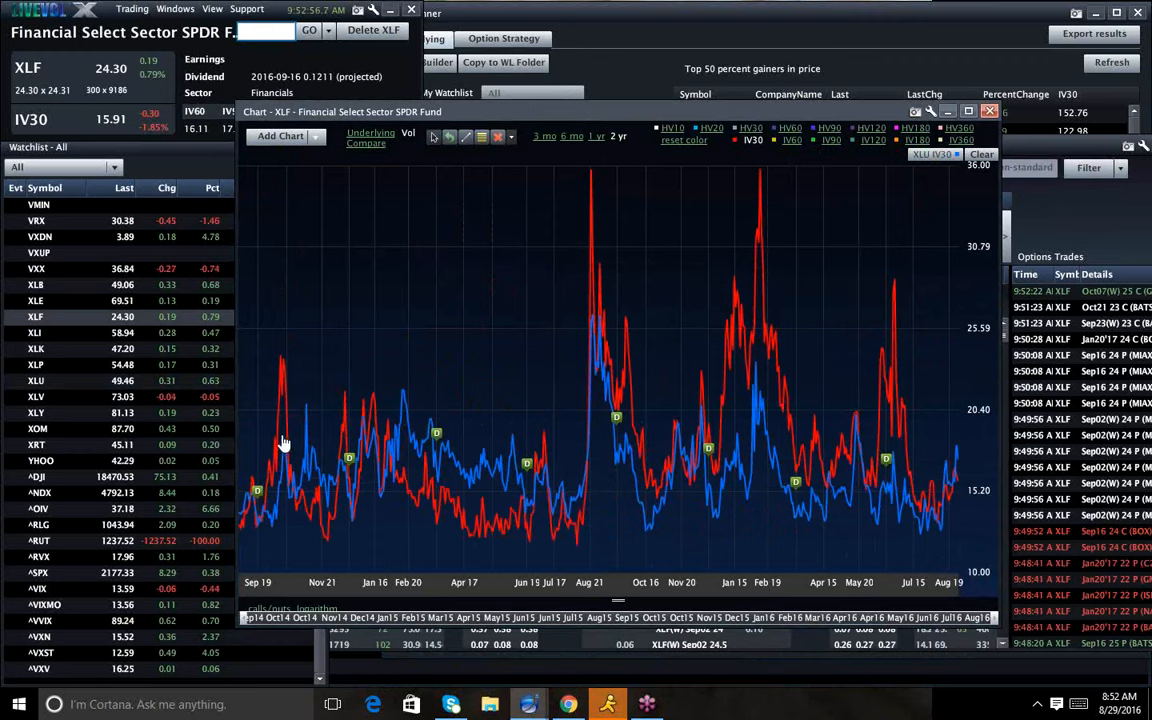
mouse_move(508, 500)
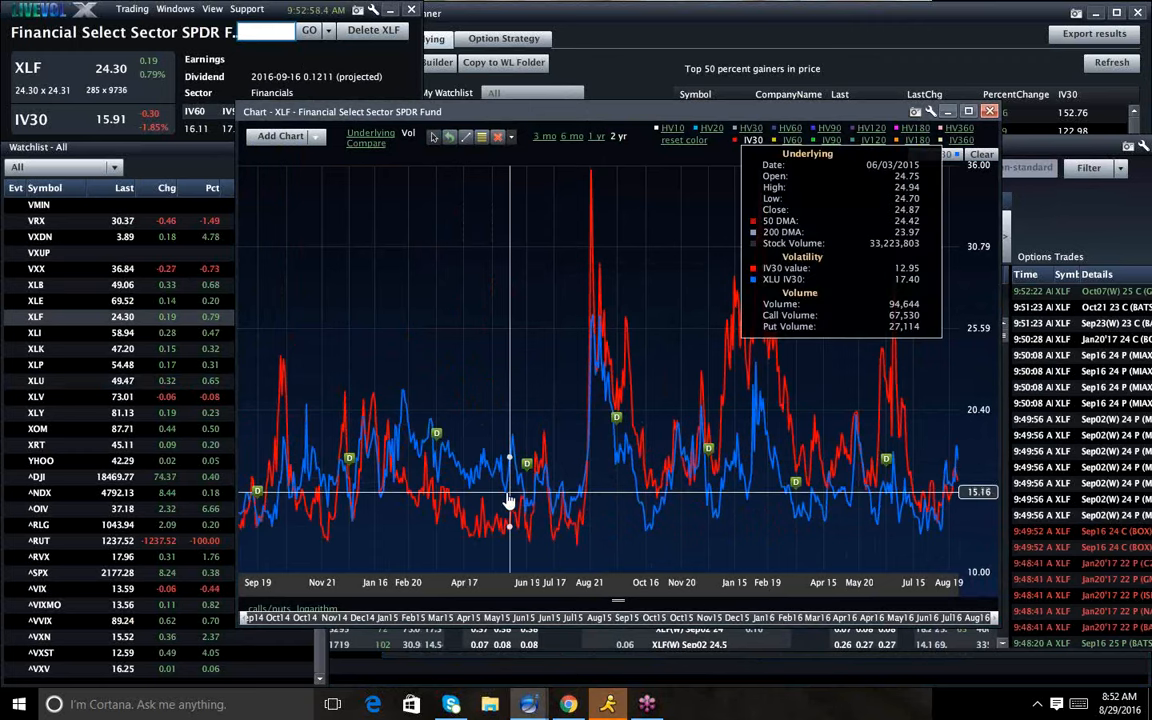
mouse_move(464, 488)
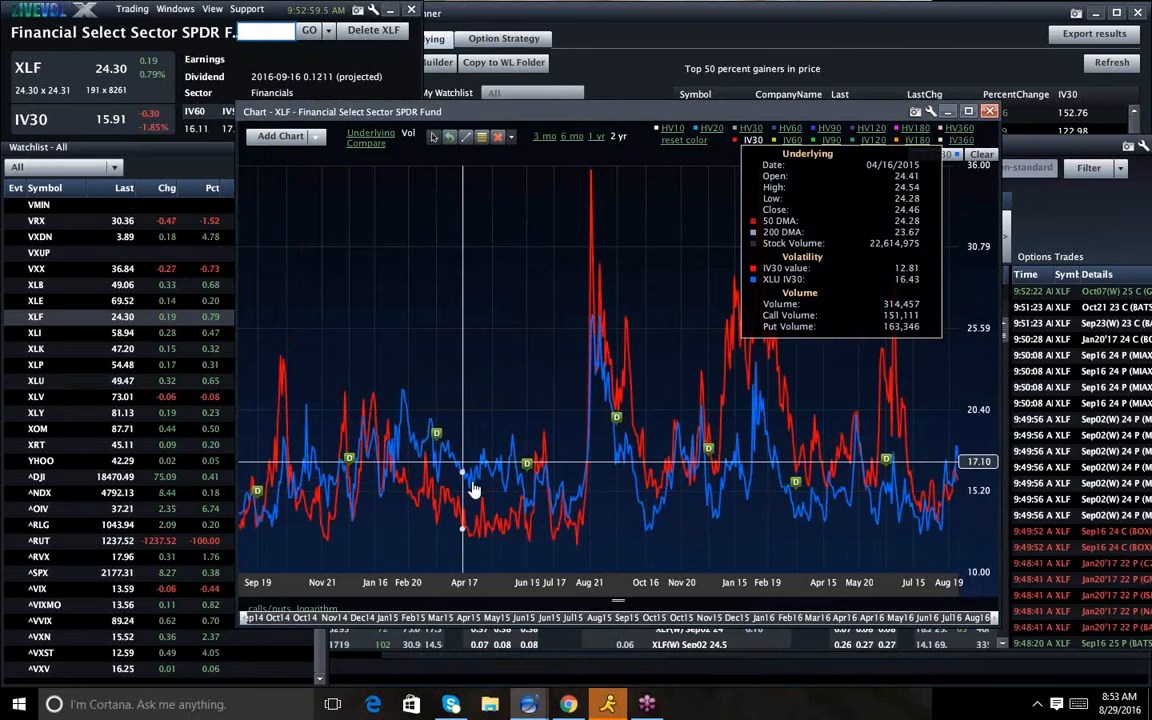
mouse_move(520, 520)
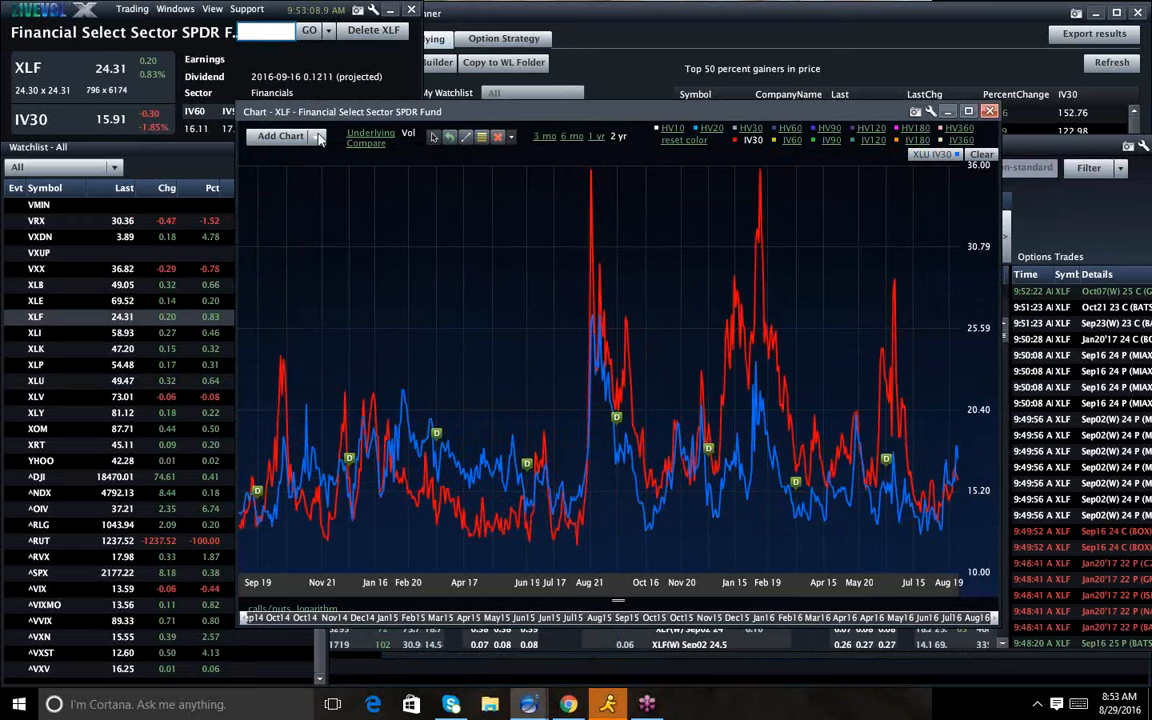
- Return the chart to 3 months and load USO price and volatility
click(544, 136)
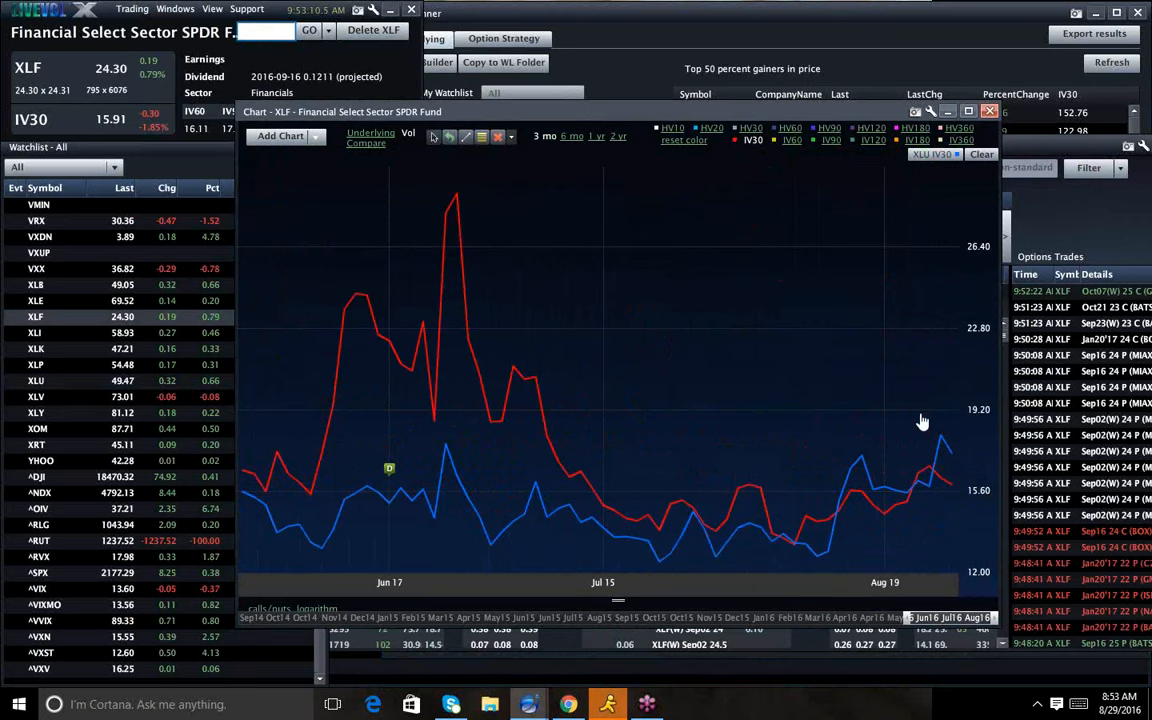
mouse_move(952, 460)
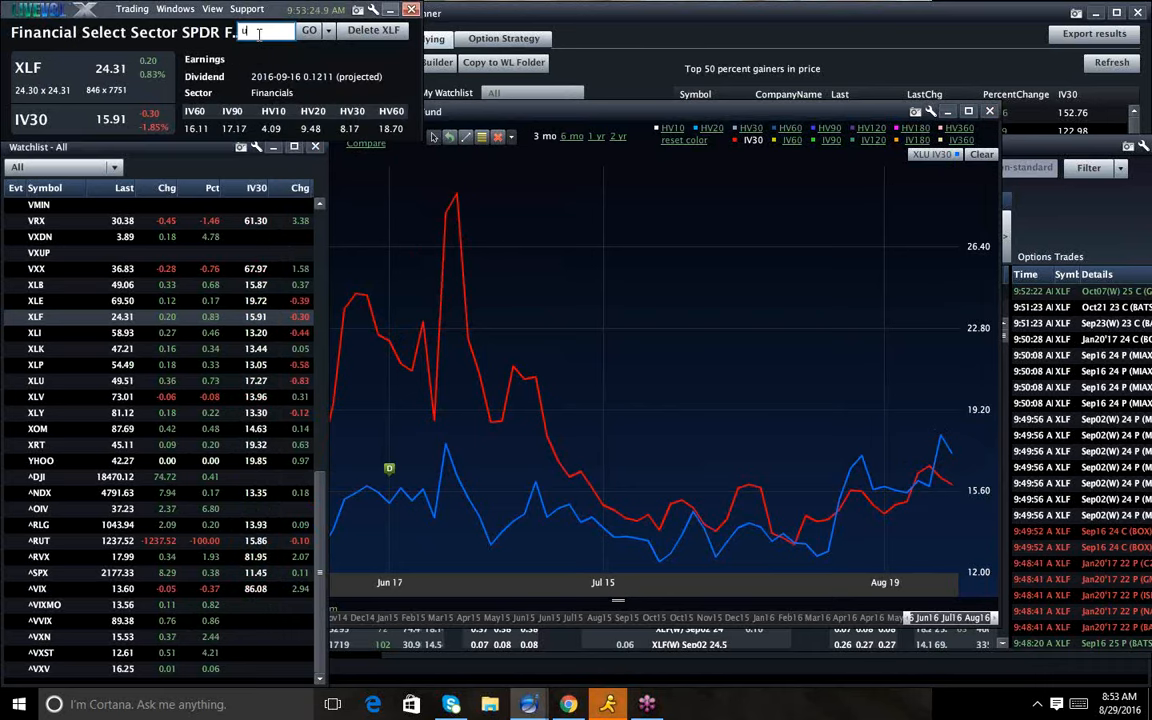
text(USO)
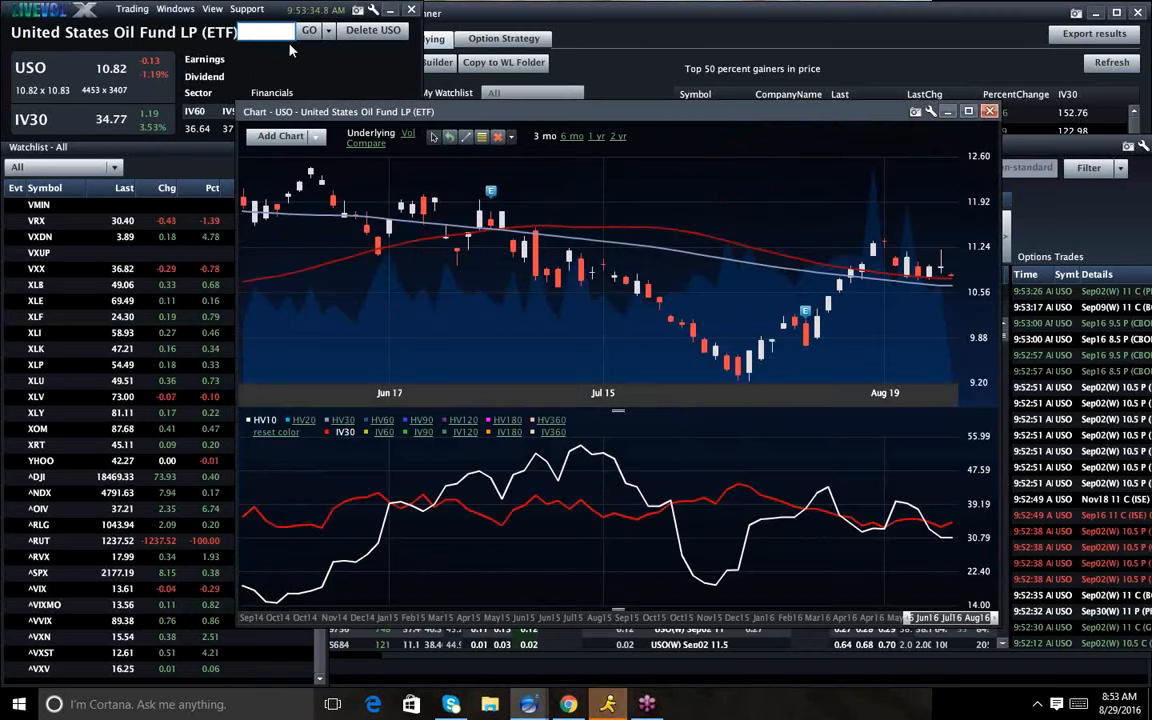
- Enter GLD in the symbol box on the way to the TLT chart
text(GLD)
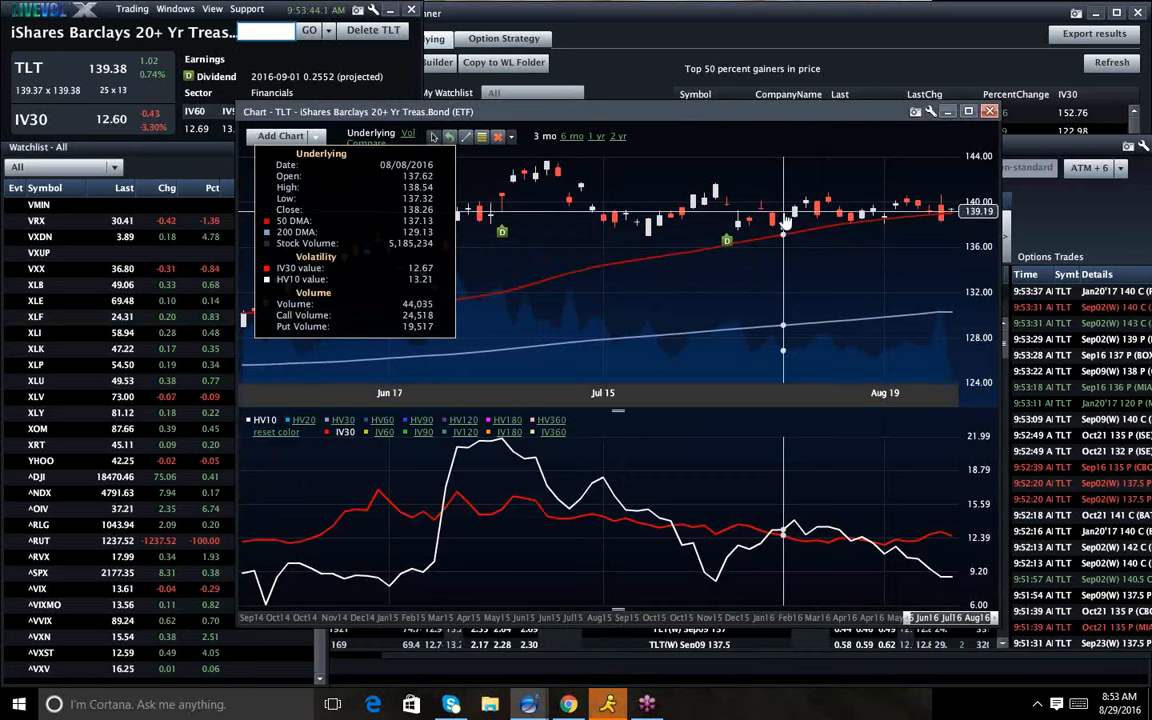
mouse_move(660, 228)
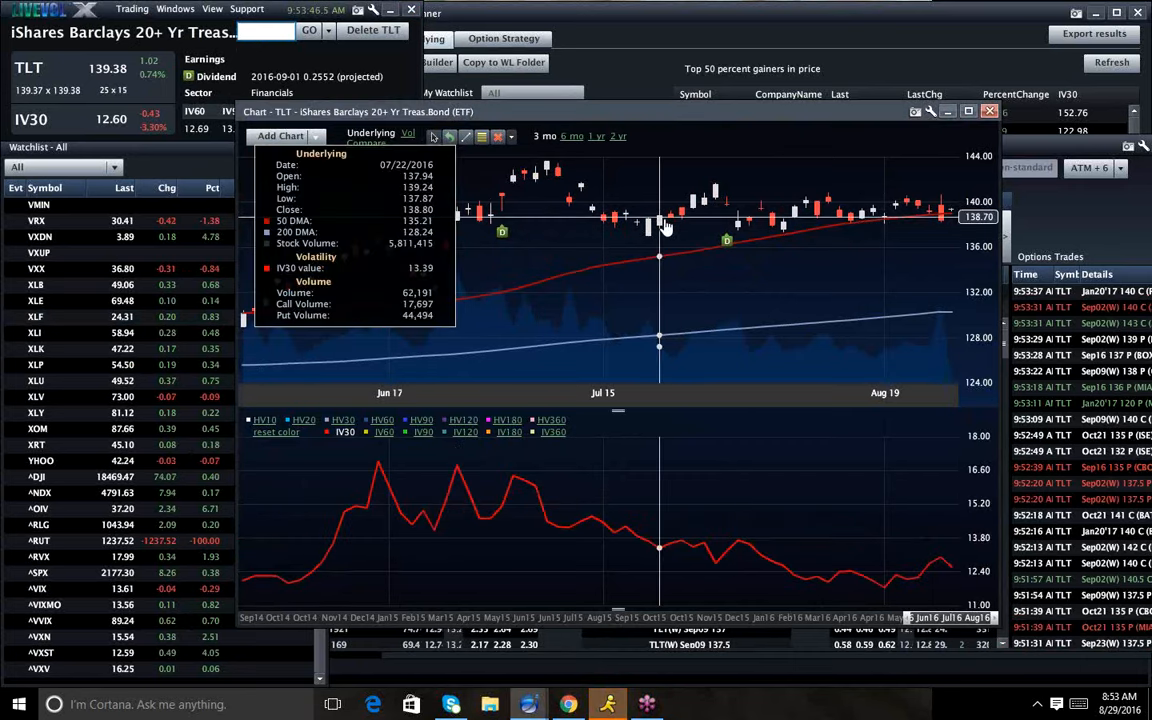
mouse_move(928, 228)
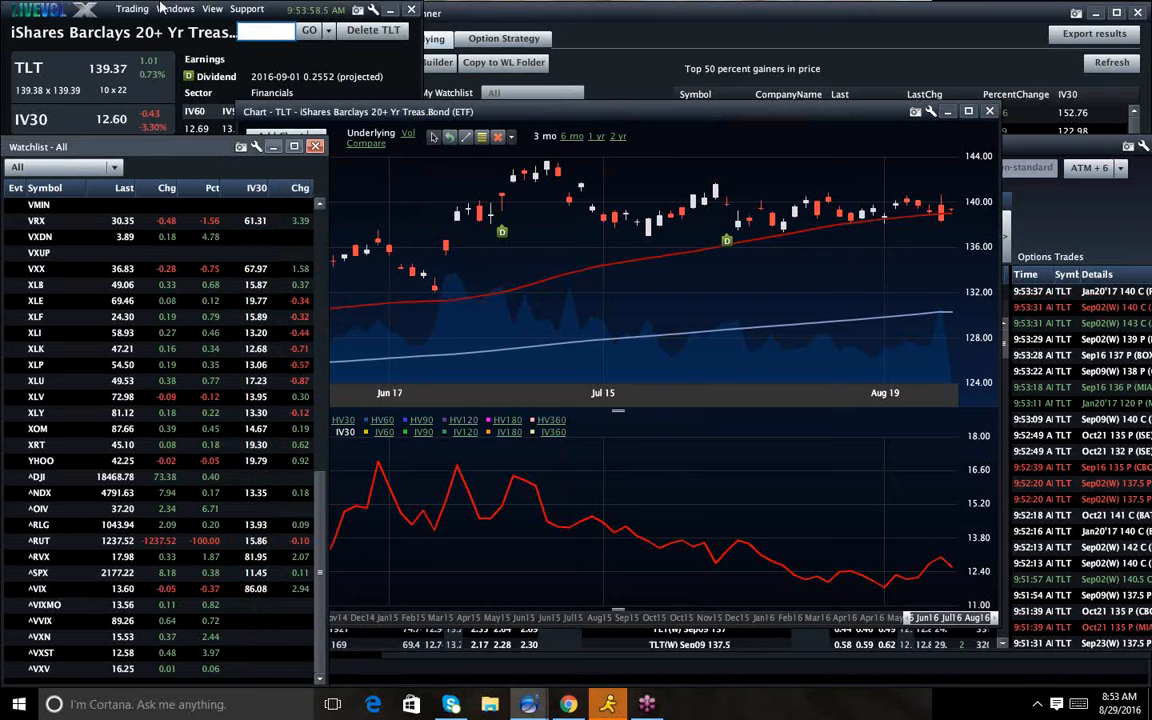
- Load the S&P 500 Index (^SPX) and show its option chain
text(spx)
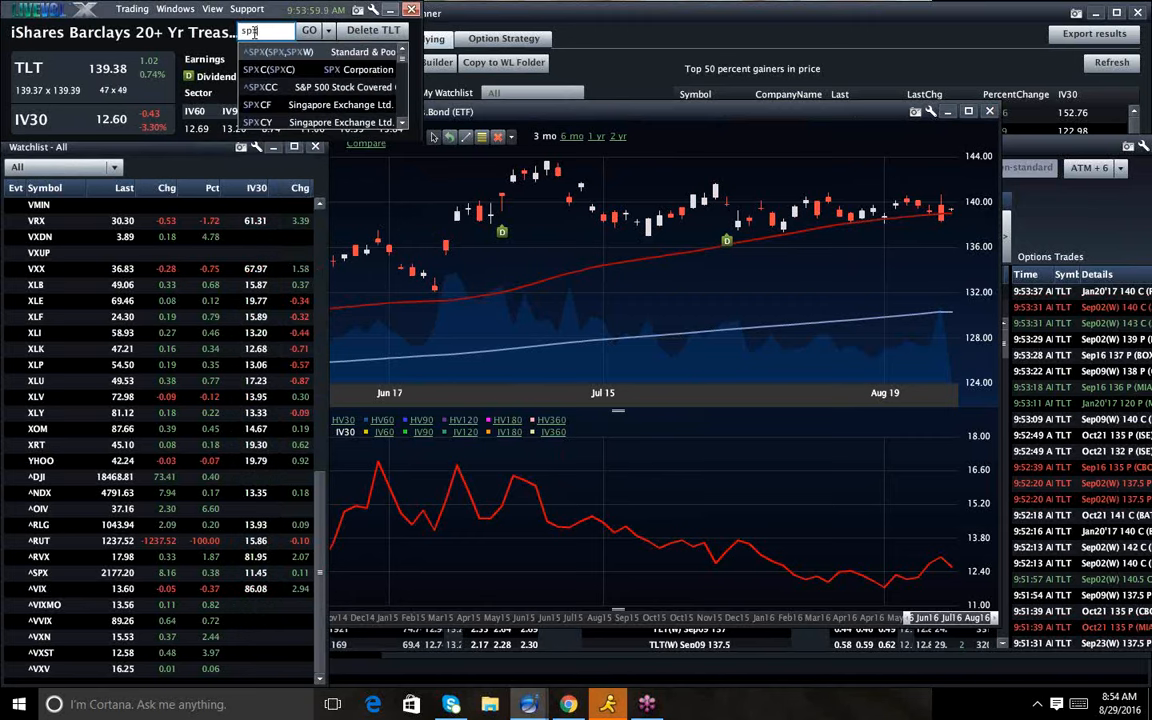
click(270, 52)
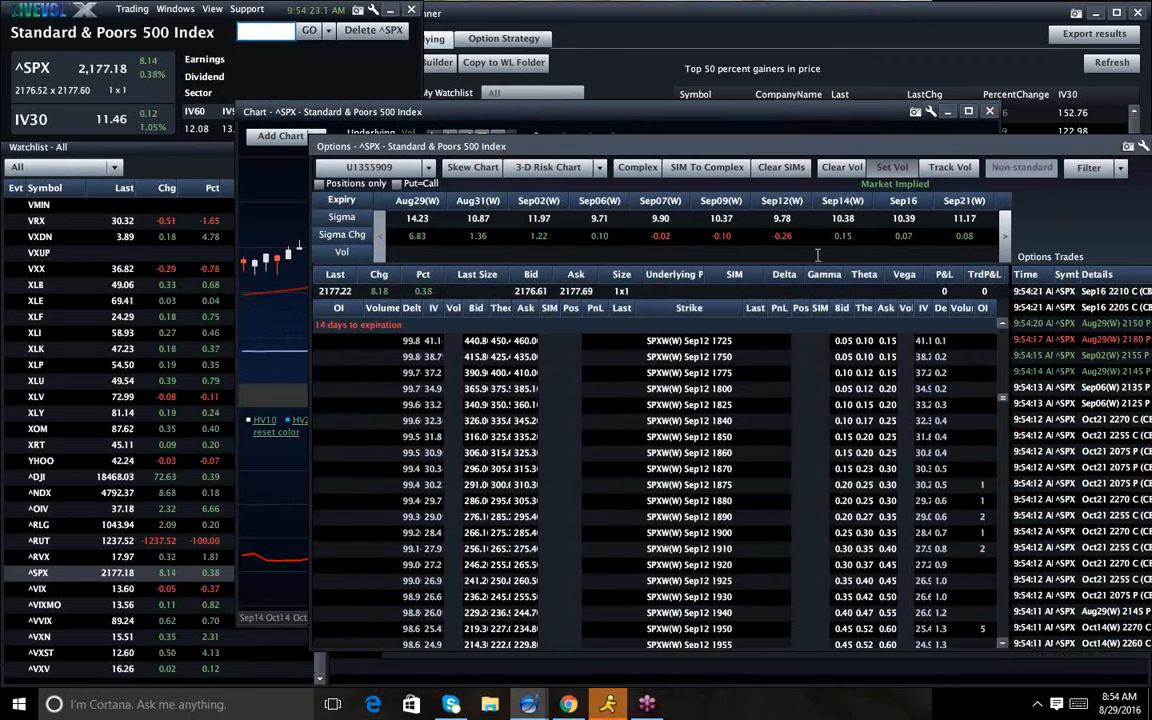
mouse_move(660, 412)
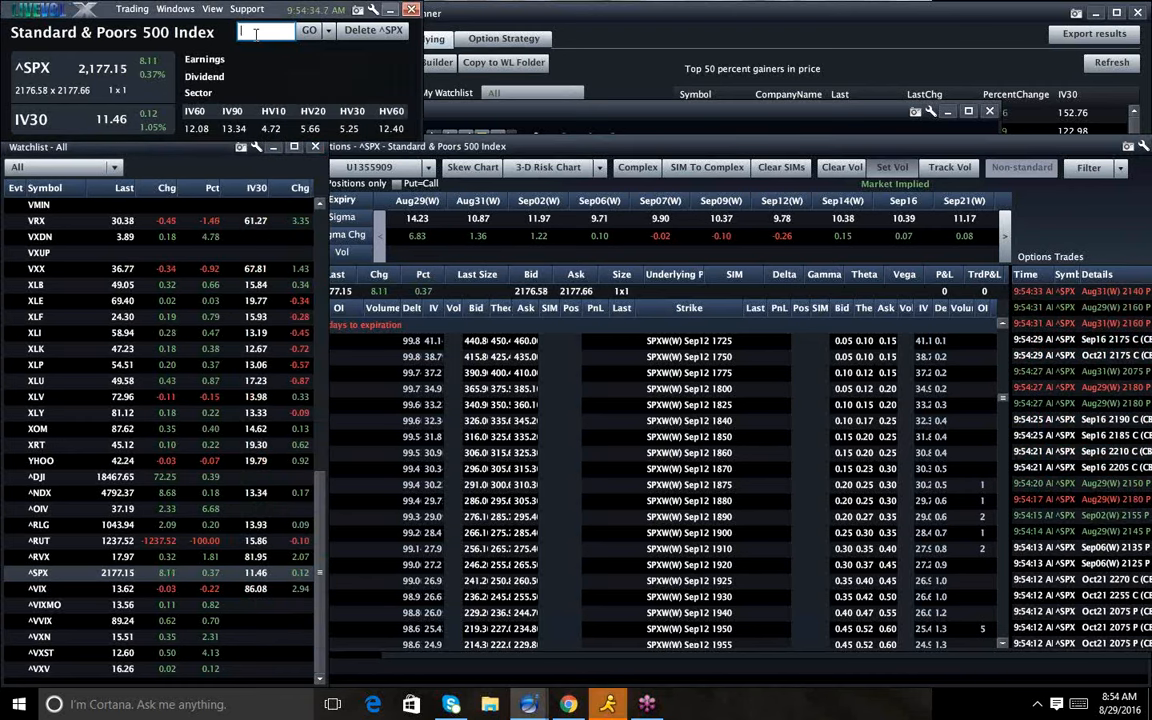
- Load FB, then NFLX, and chart NFLX price and implied volatility over 1 year
text(FB)
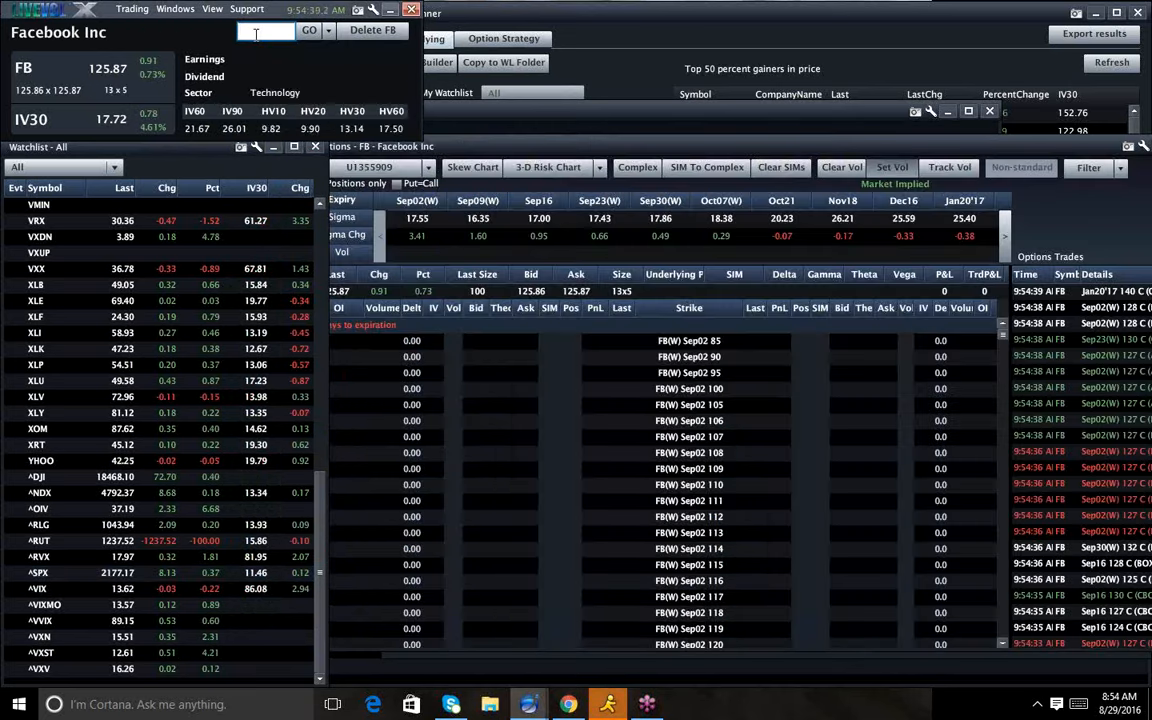
text(NFLX)
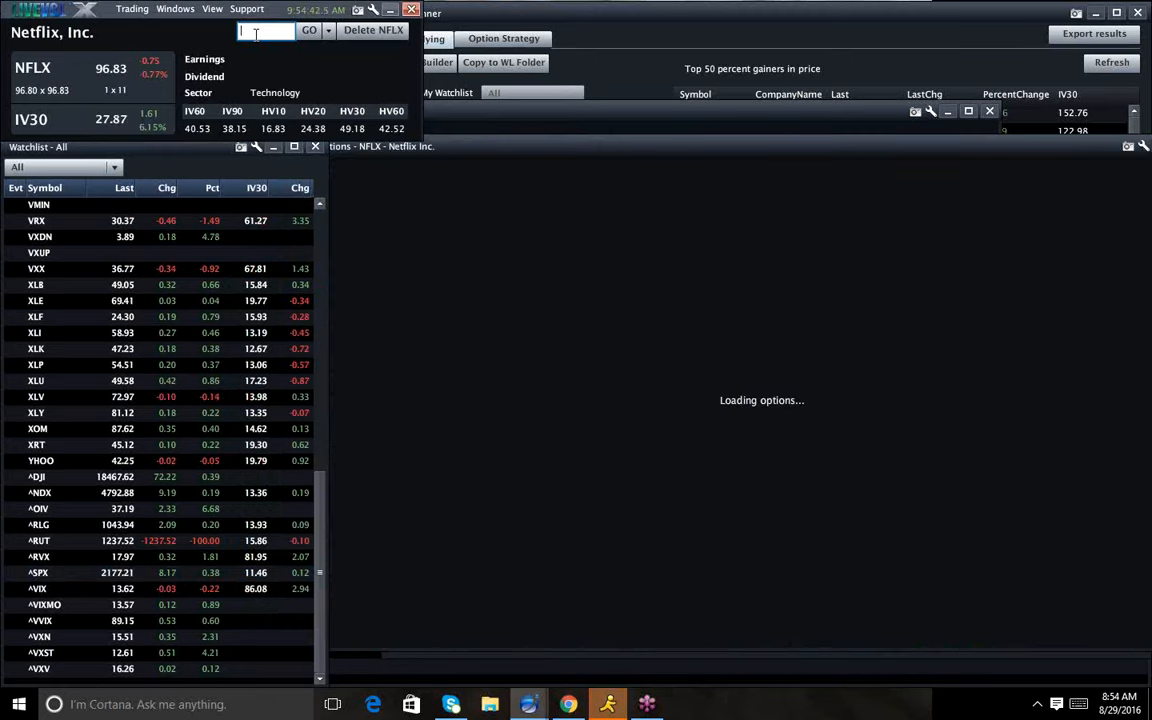
click(208, 8)
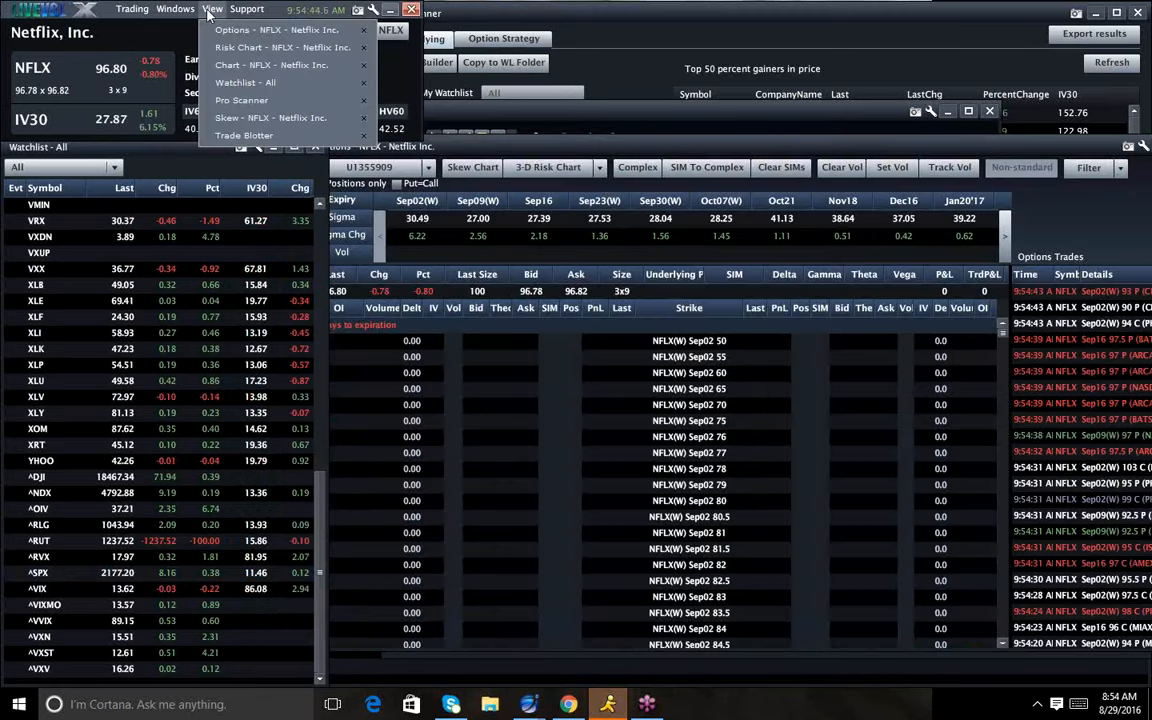
click(268, 64)
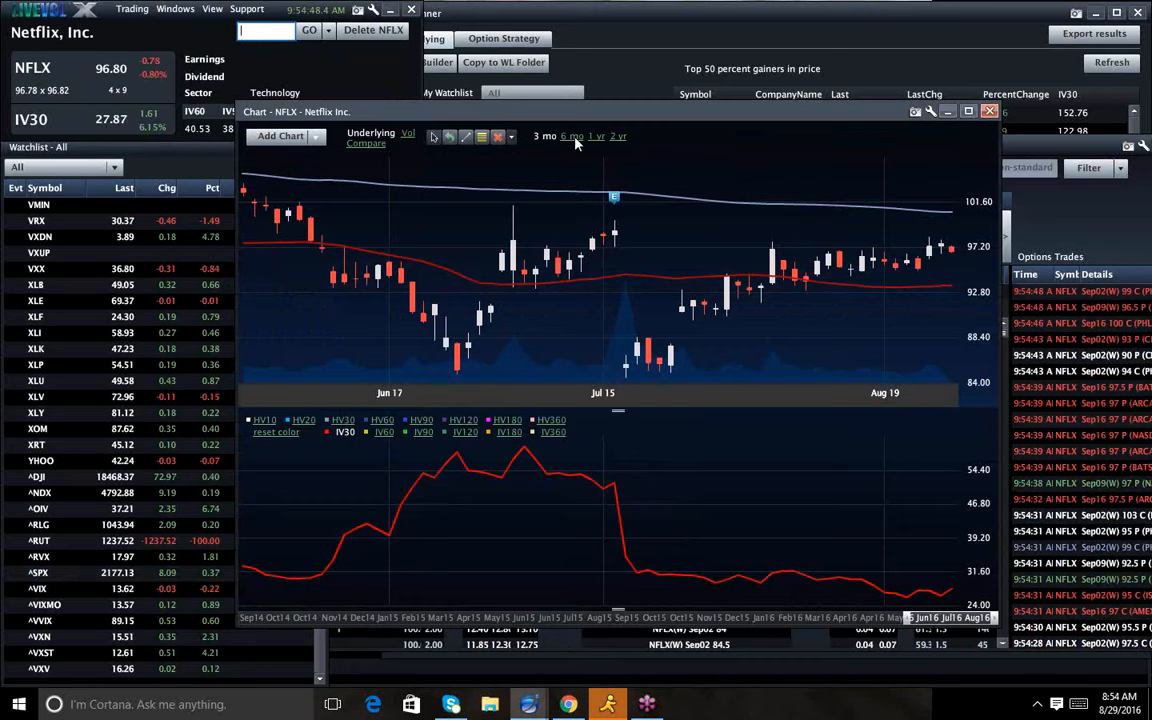
click(596, 136)
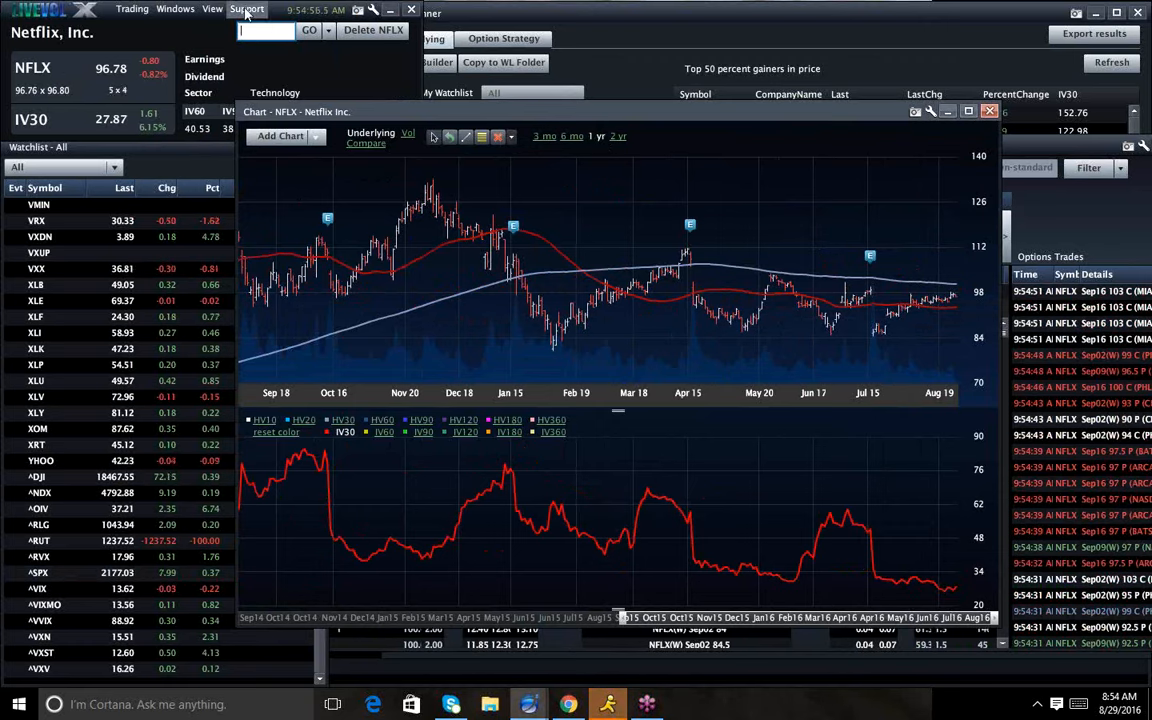
- Switch the one-year chart to AMZN, then to GOOGL
text(amzn)
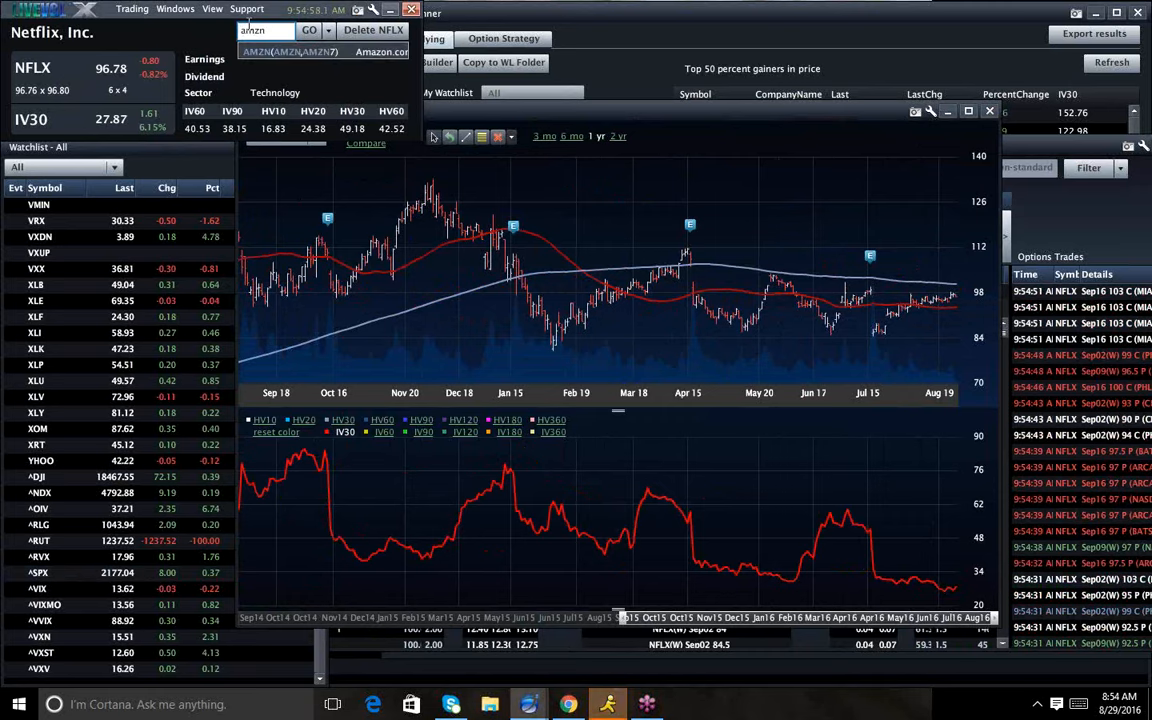
click(312, 32)
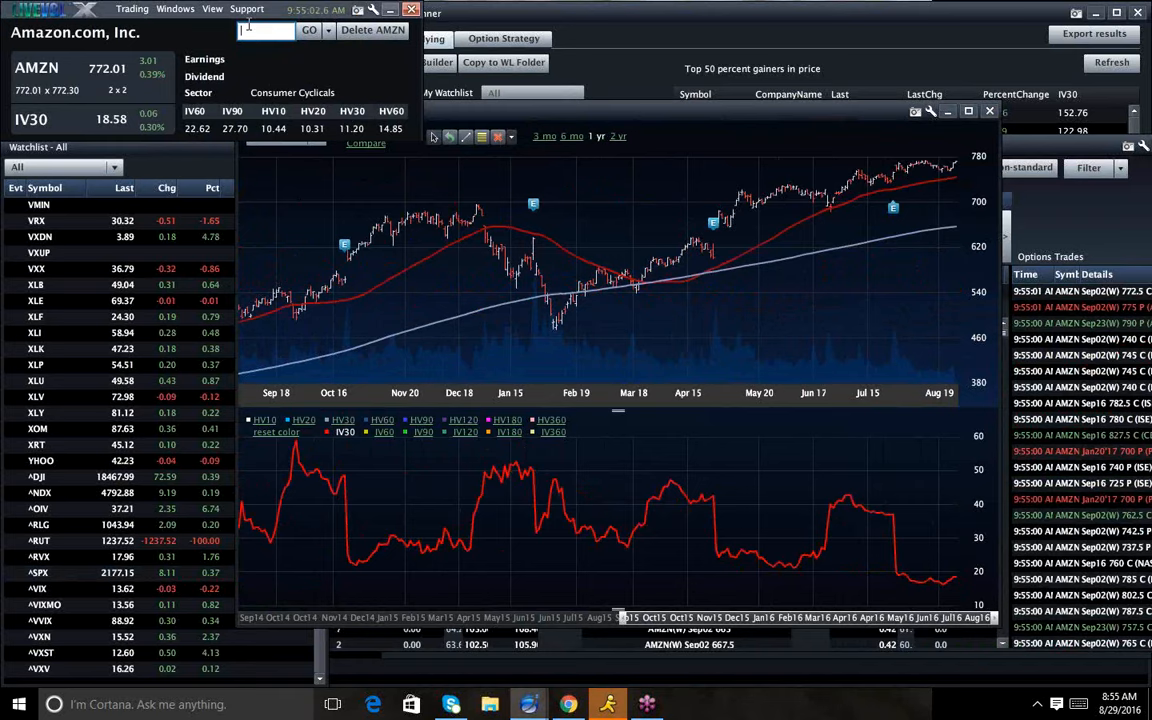
text(googl)
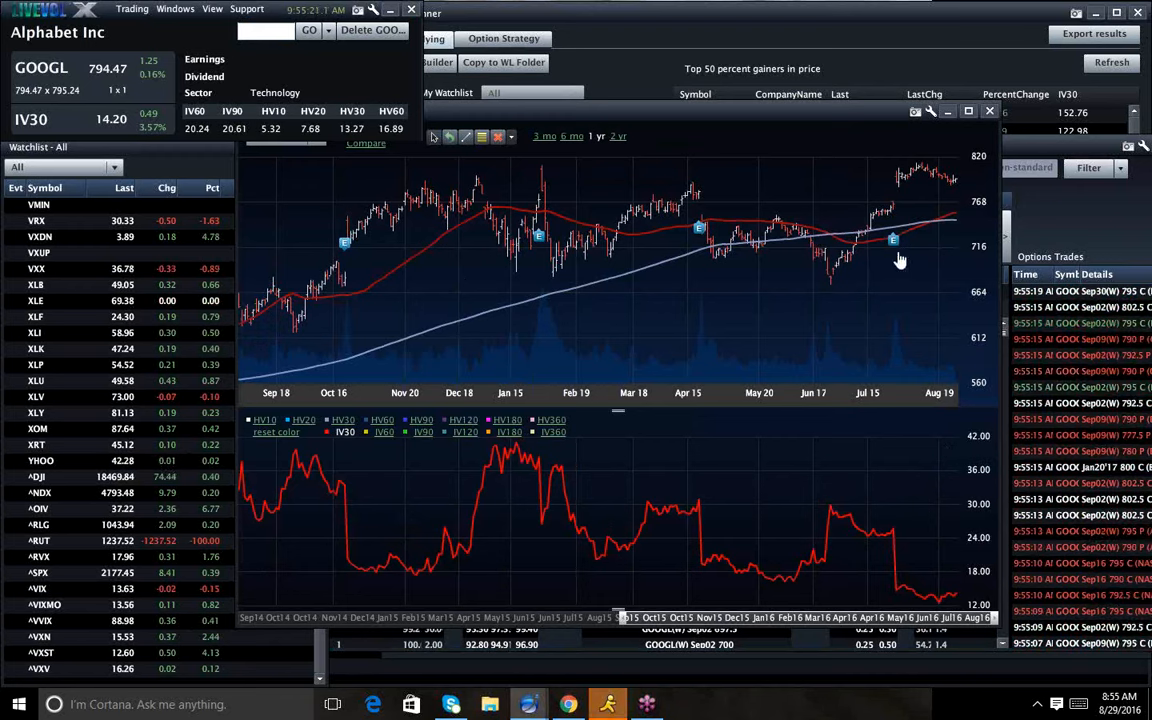
mouse_move(924, 232)
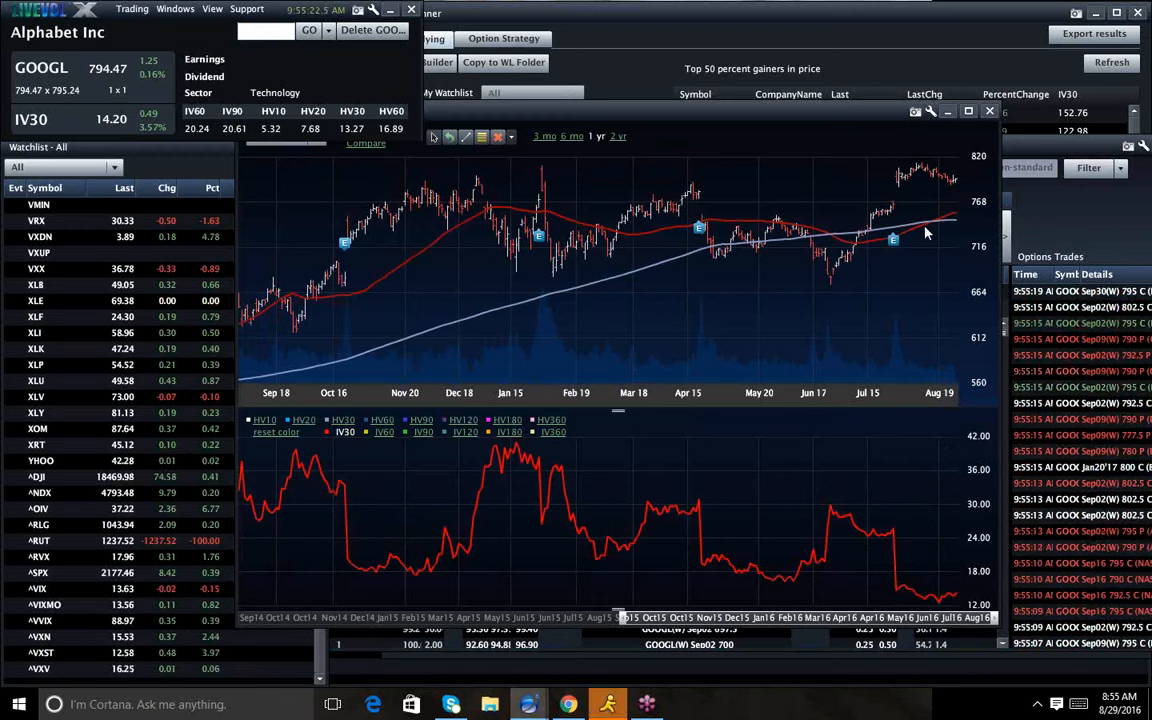